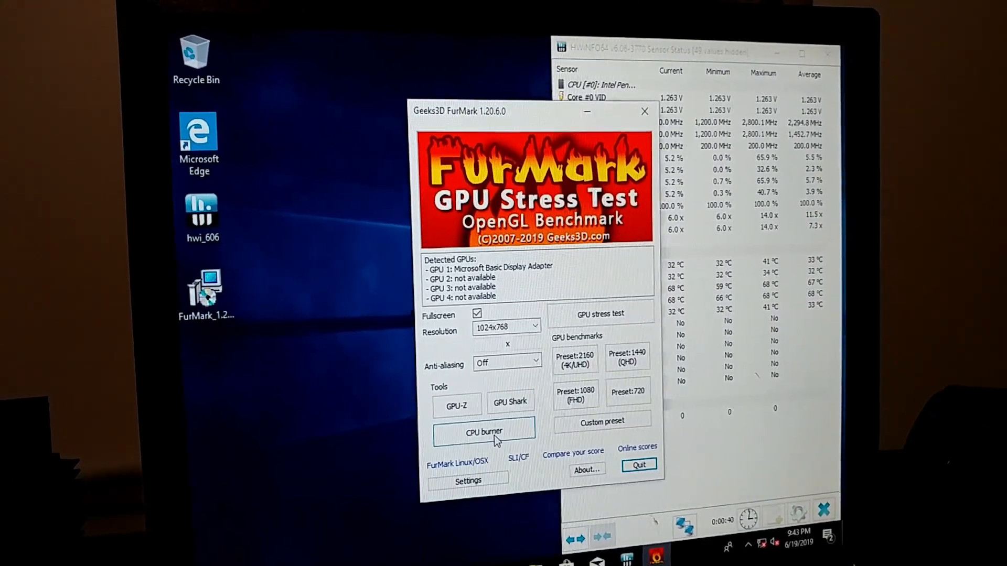
Step: Launch the CPU Burner and start the stress test on 2 threads
click(483, 431)
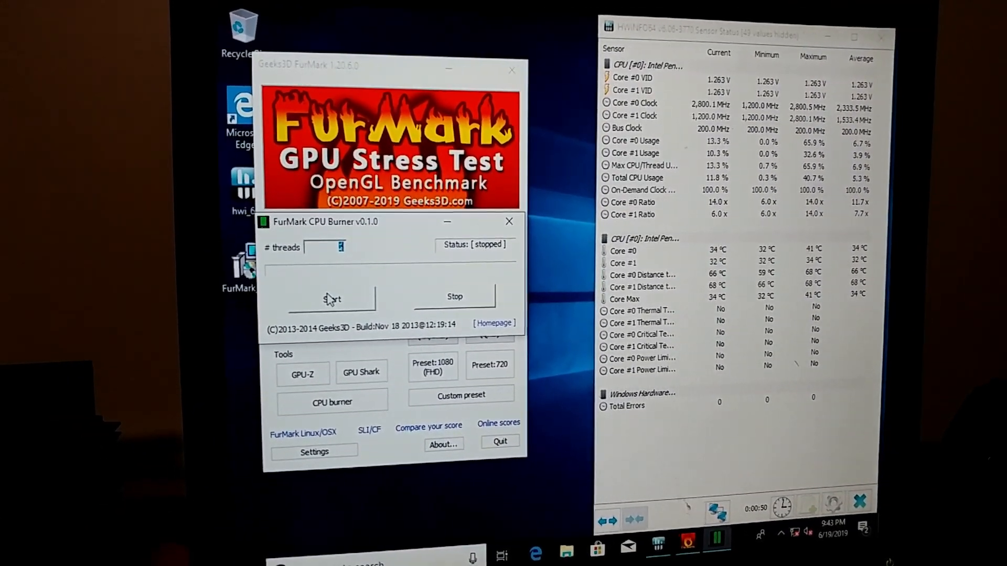
click(333, 298)
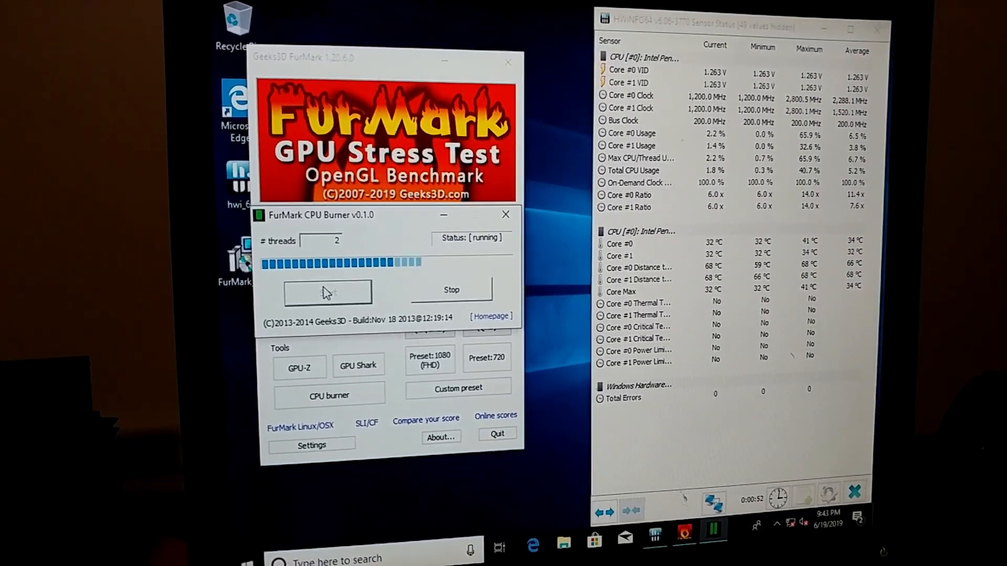